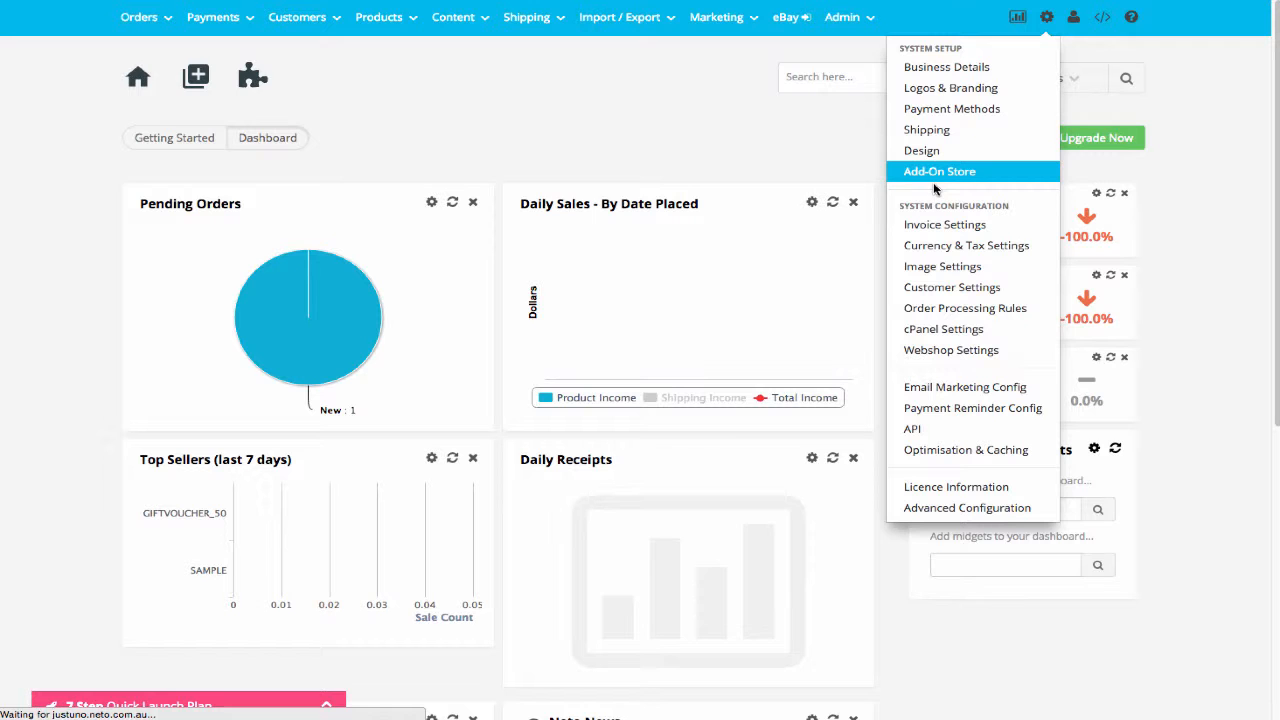
Find the Just Uno add-on in Neto's Add-on Store and open its website
left_click(939, 171)
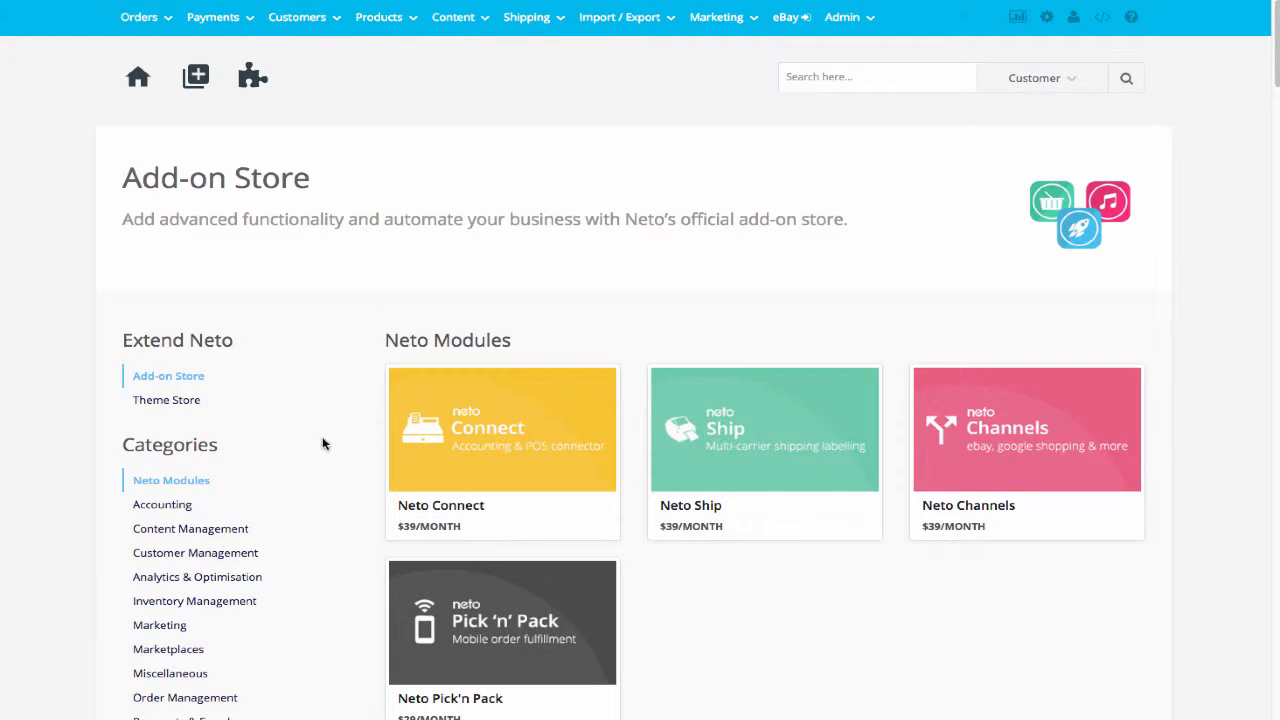
scroll("down", 3)
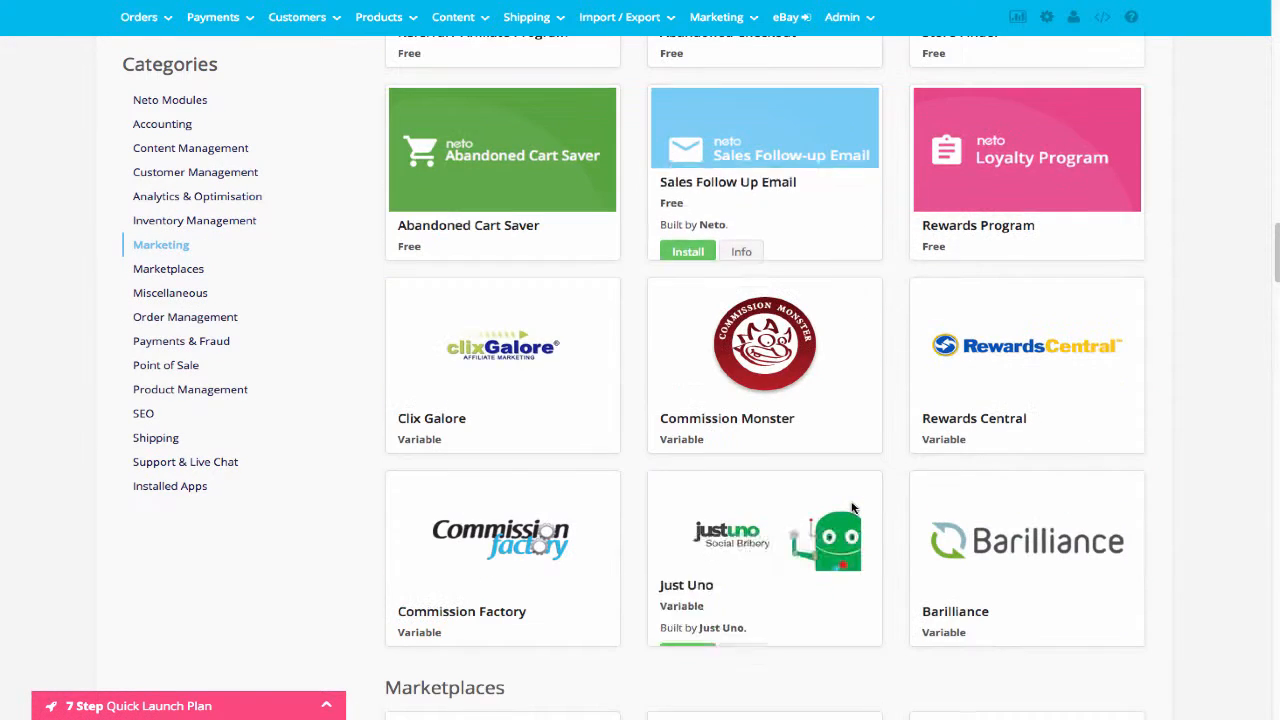
left_click(764, 557)
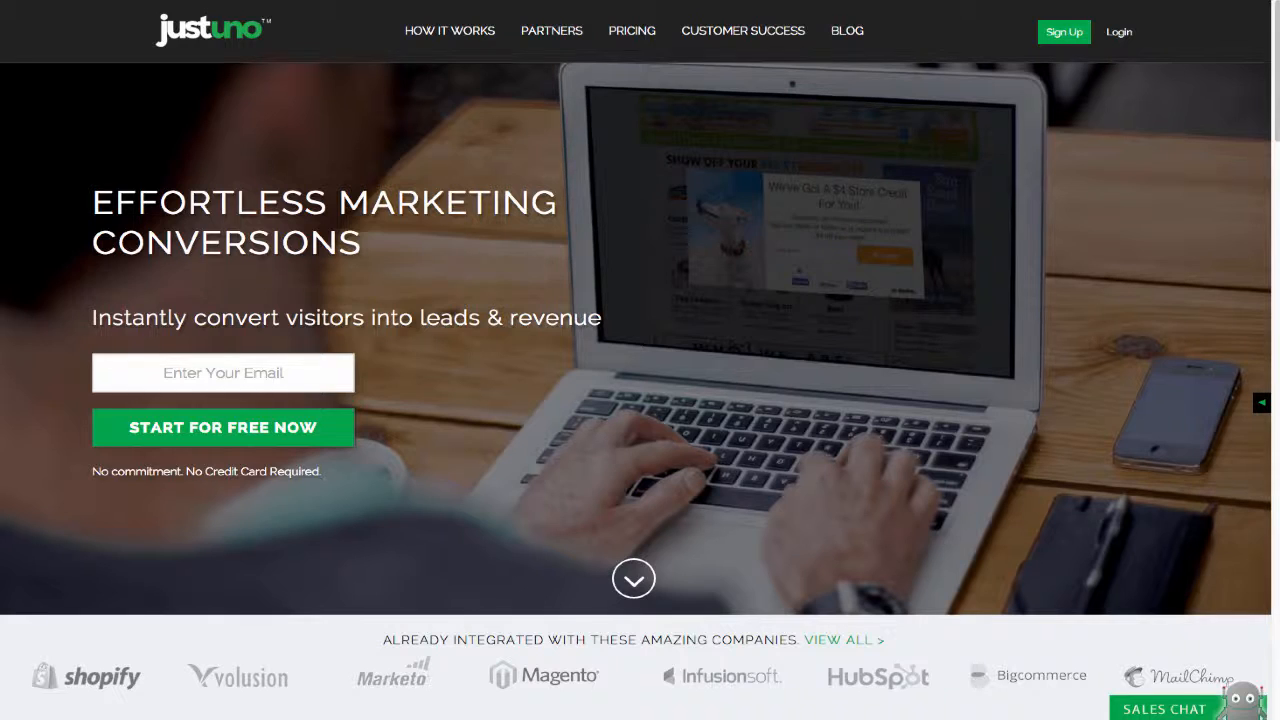
Log in to the existing Justuno account and select the whole footer embed code
left_click(1064, 31)
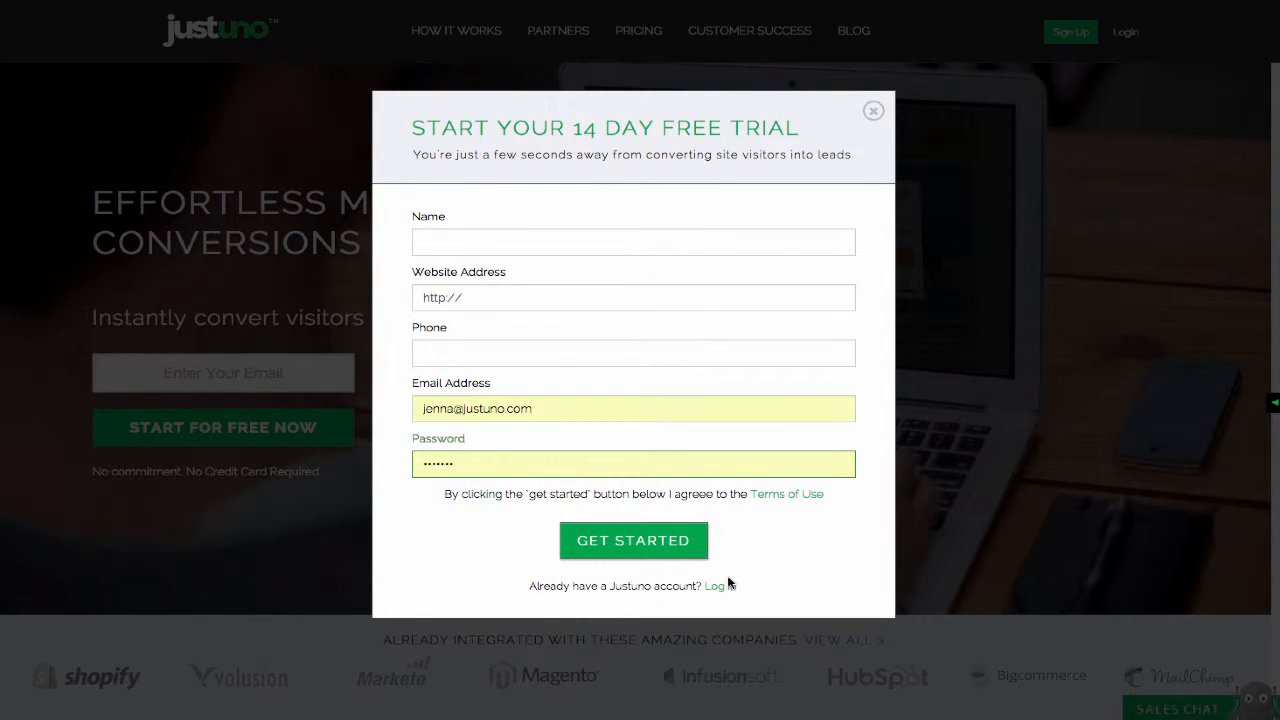
left_click(714, 585)
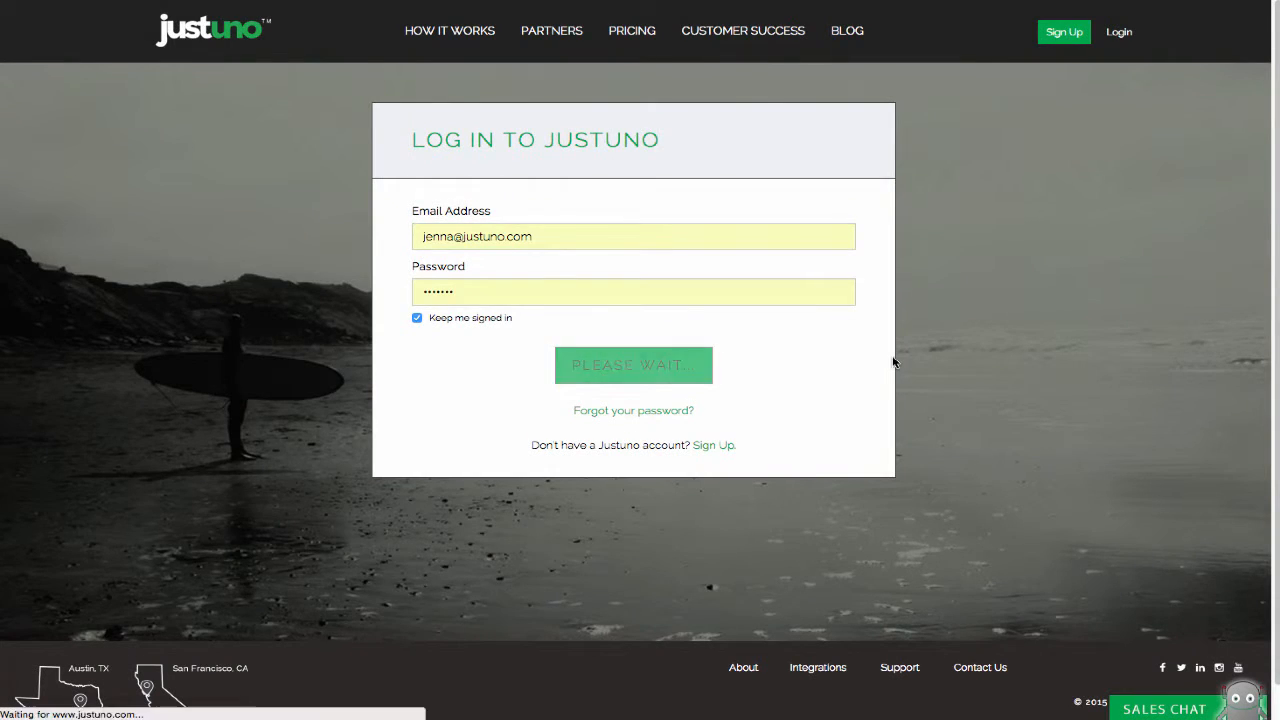
left_click(633, 364)
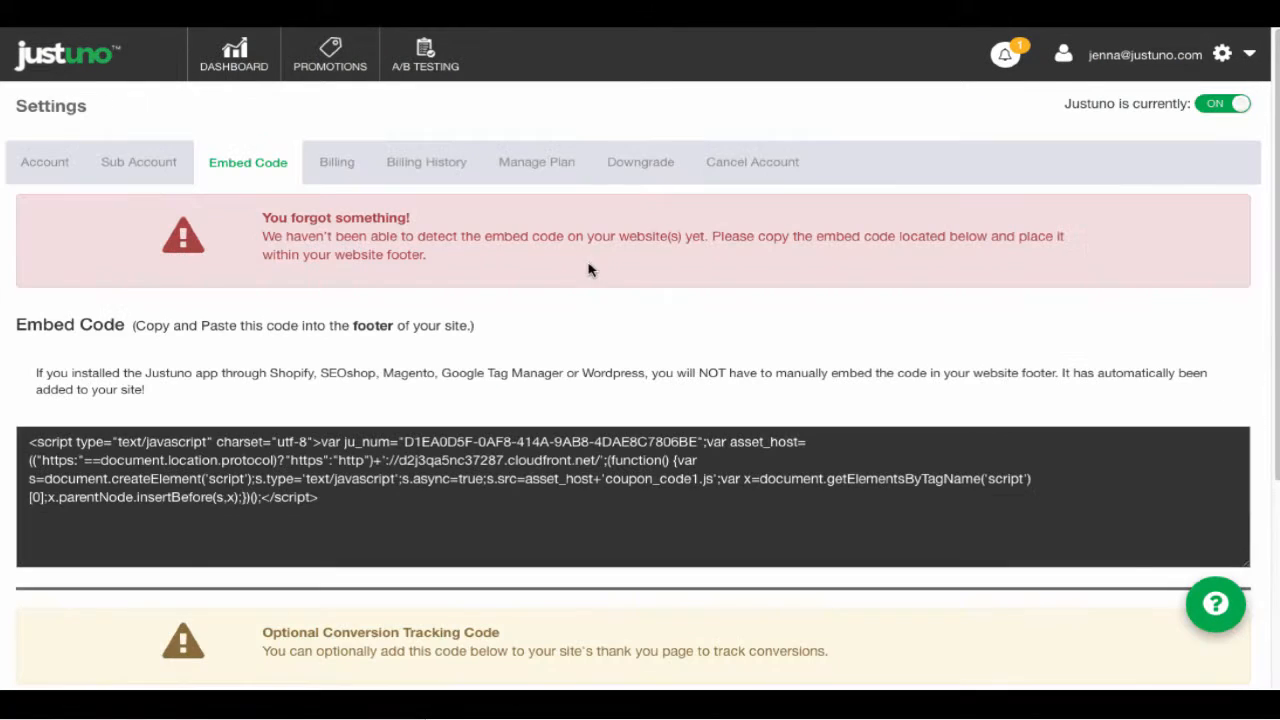
triple_click(400, 470)
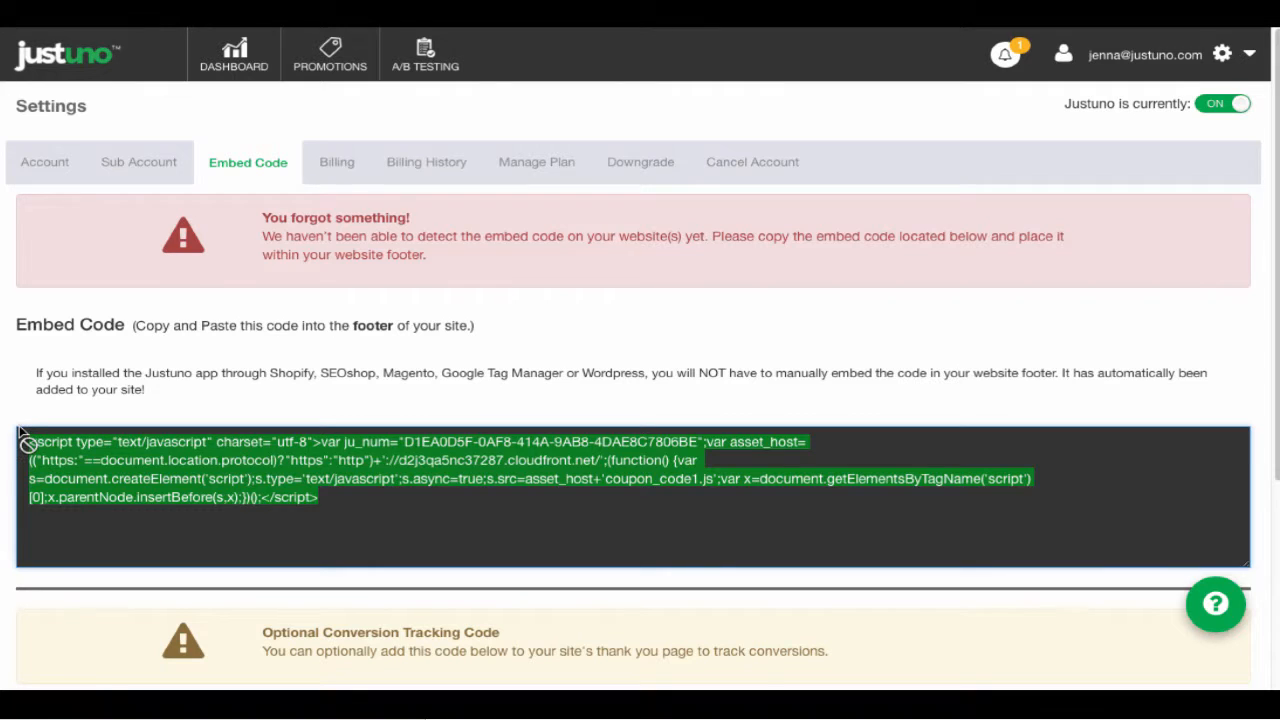